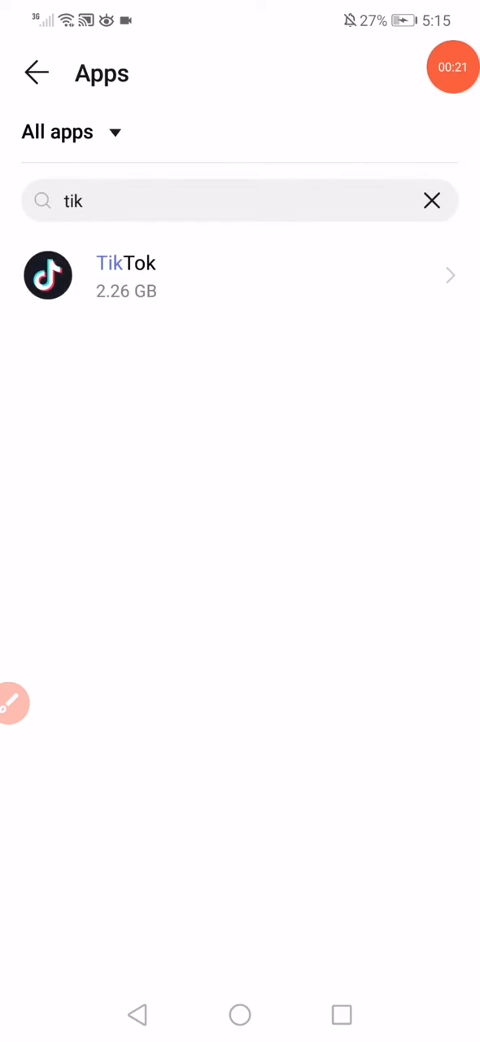
- Clear the Apps search and scroll the list to reach TikTok's app info
left_click(433, 200)
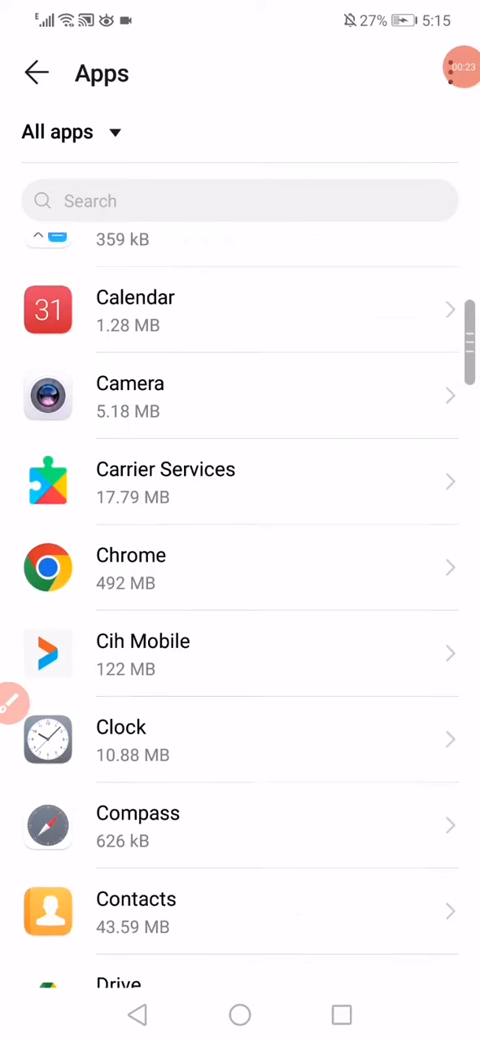
scroll("down", 3)
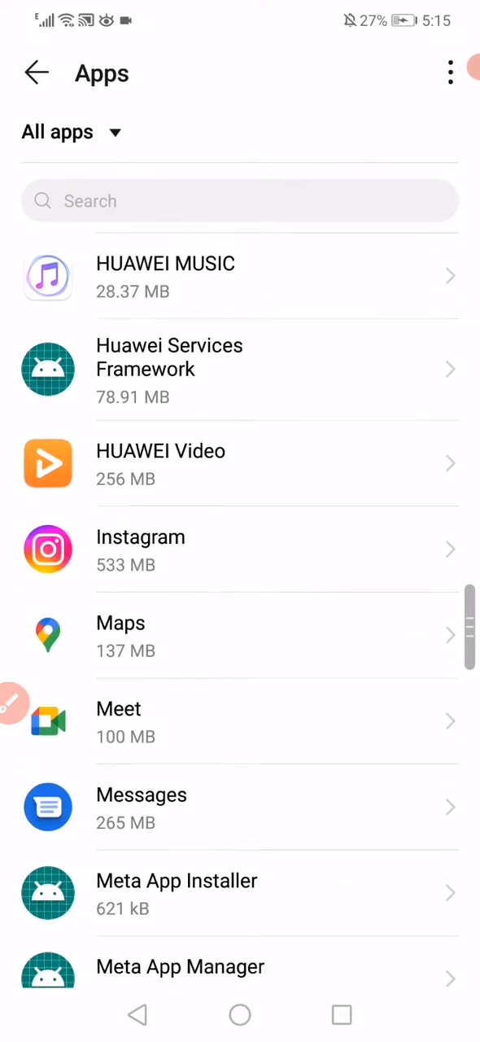
scroll("down", 3)
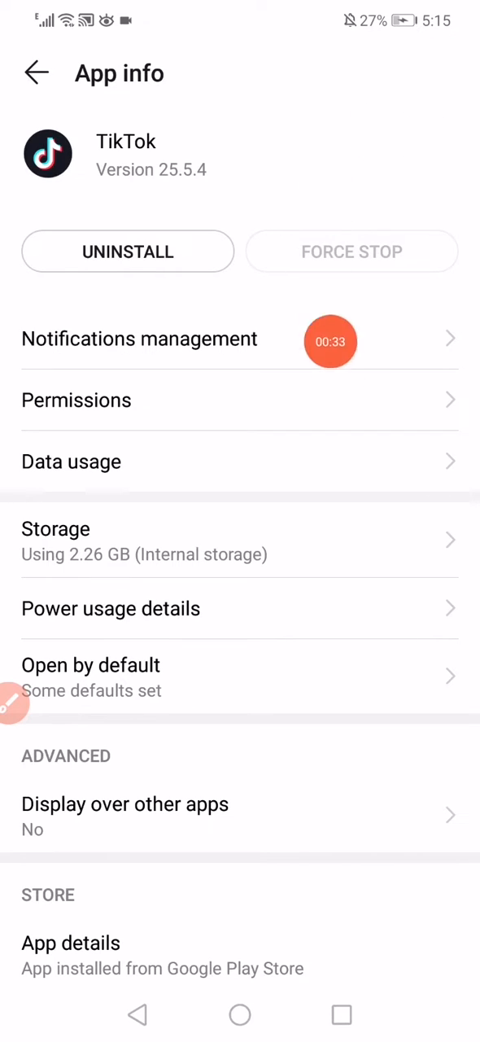
left_click(55, 527)
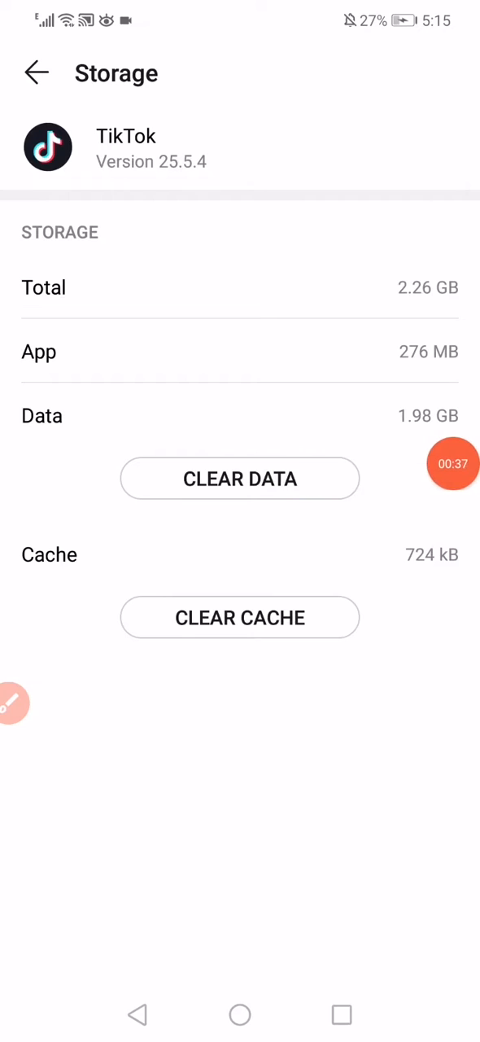
left_click(239, 478)
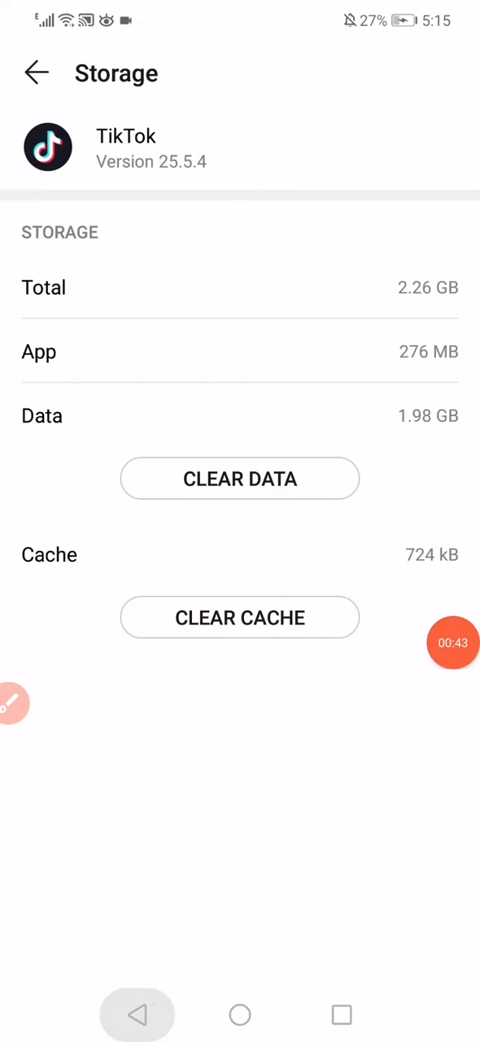
left_click(36, 72)
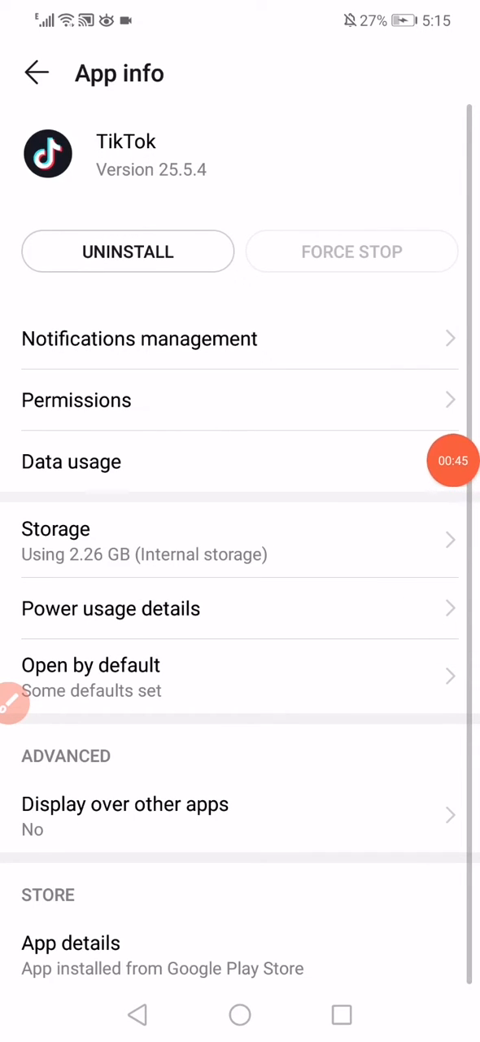
left_click(77, 400)
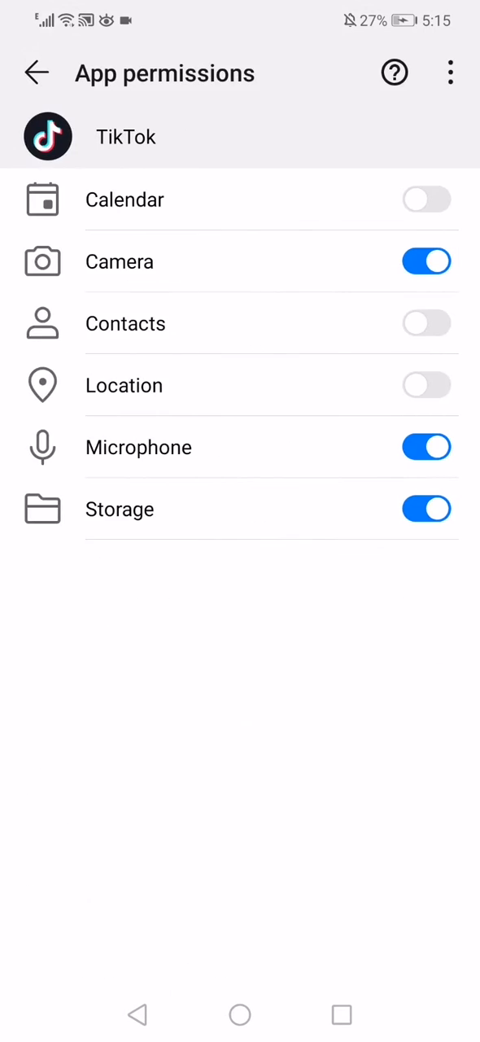
left_click(36, 72)
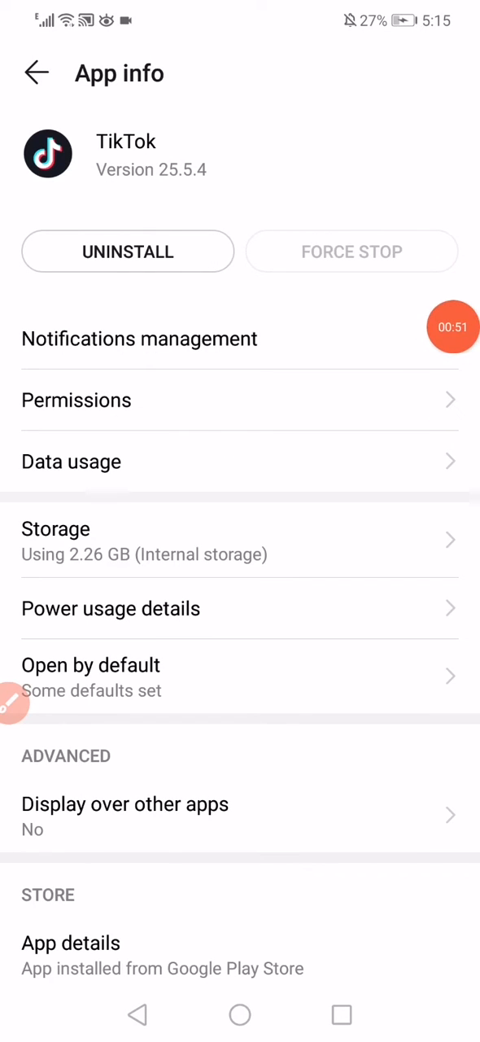
left_click(140, 339)
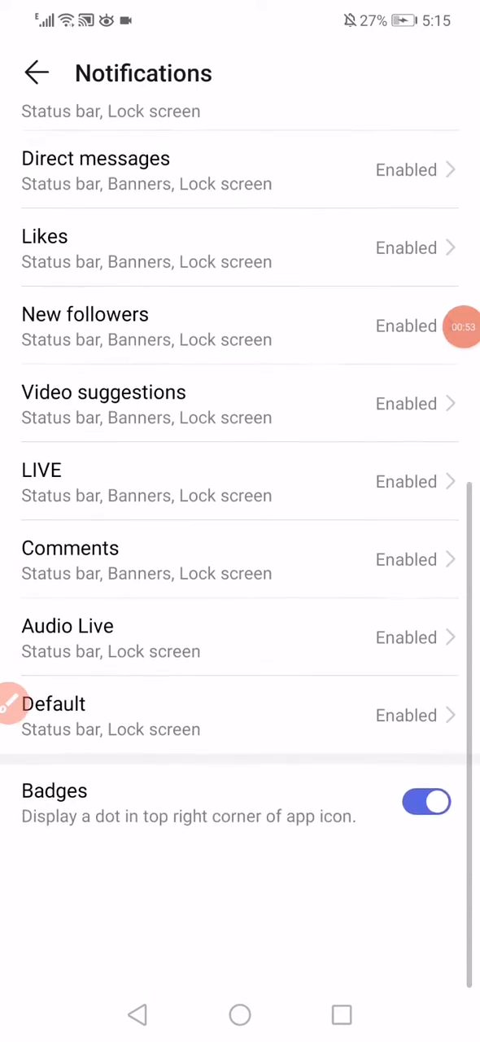
left_click(36, 71)
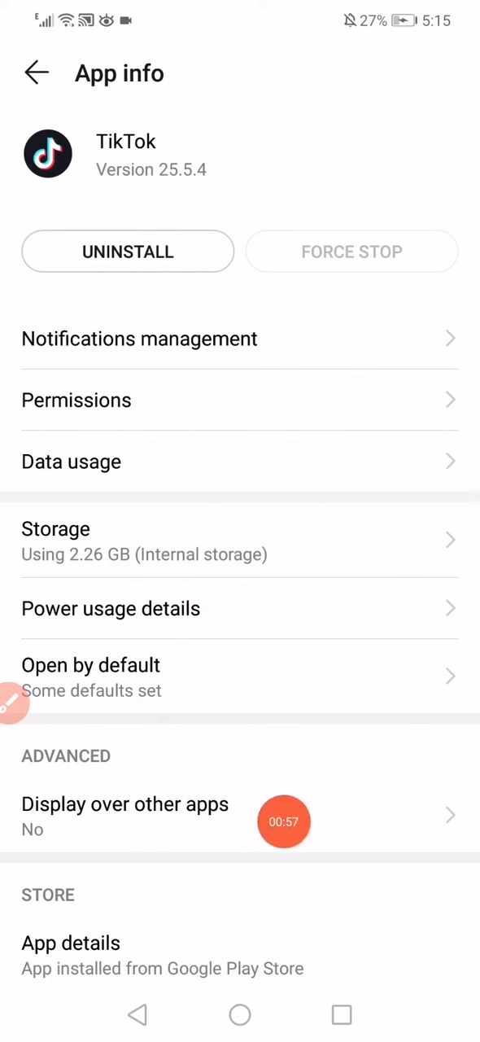
- Set TikTok's Open supported links option to Ask every time
left_click(91, 664)
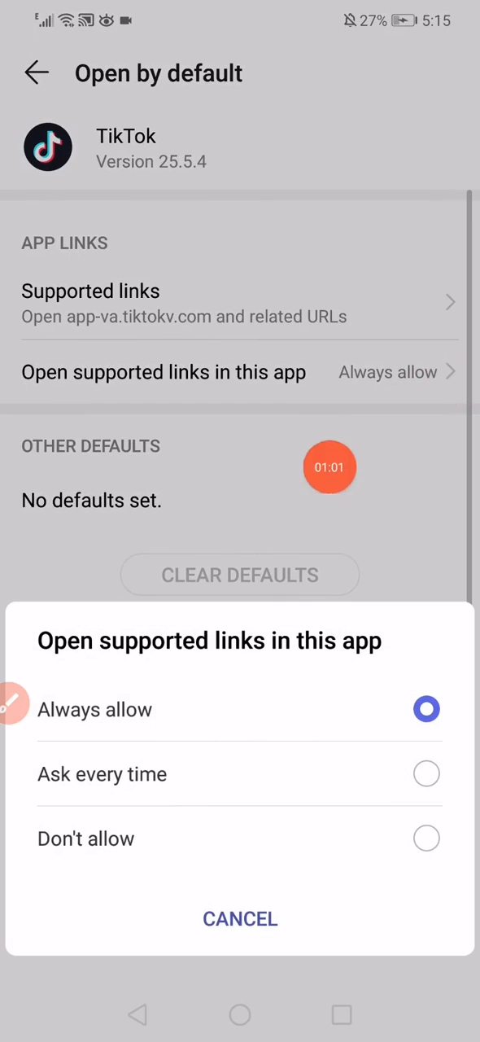
left_click(101, 773)
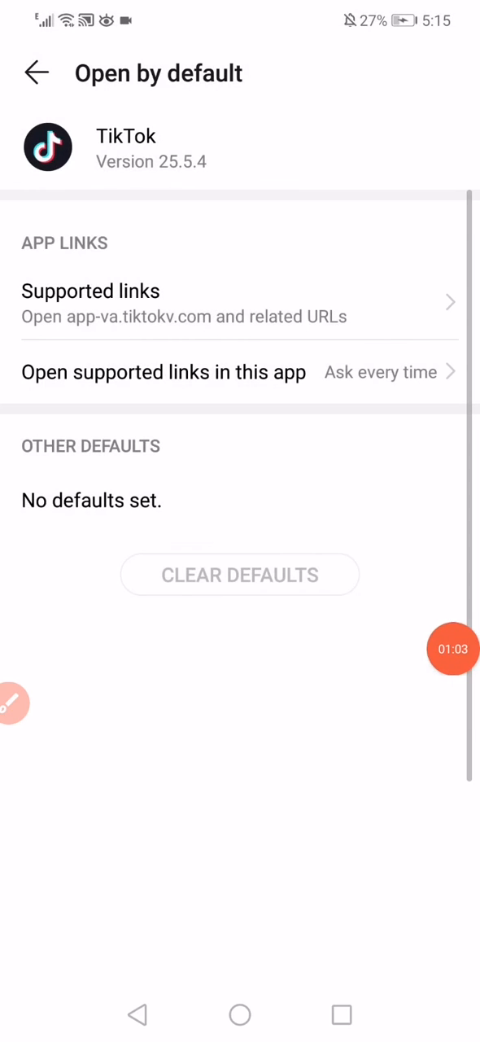